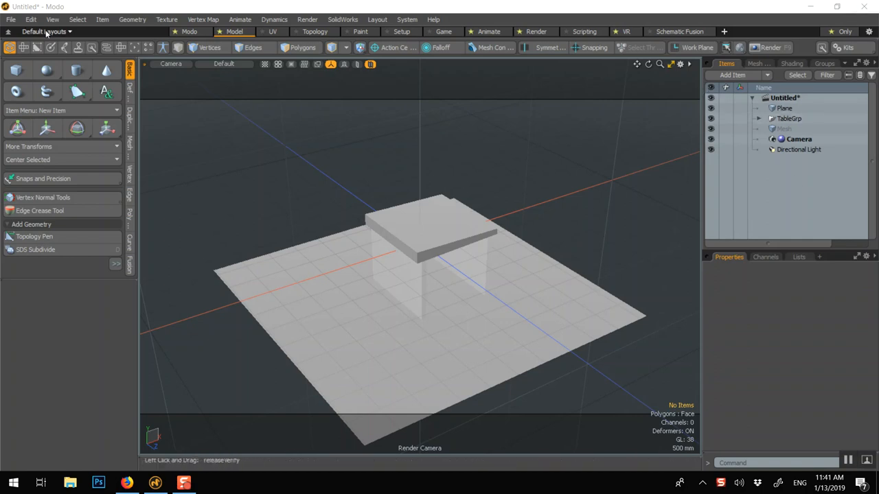
# Abandon a save, create a new scene, and import the table scene's Plane with its children
pyautogui.click(11, 18)
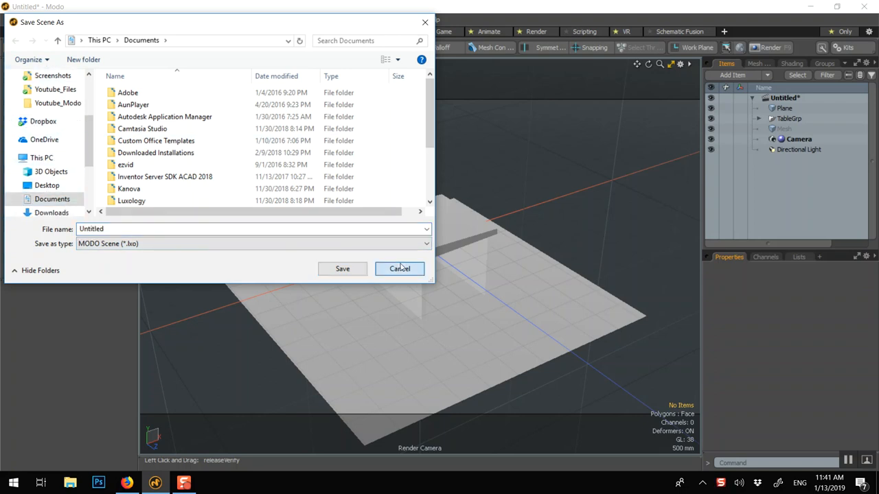
pyautogui.click(400, 268)
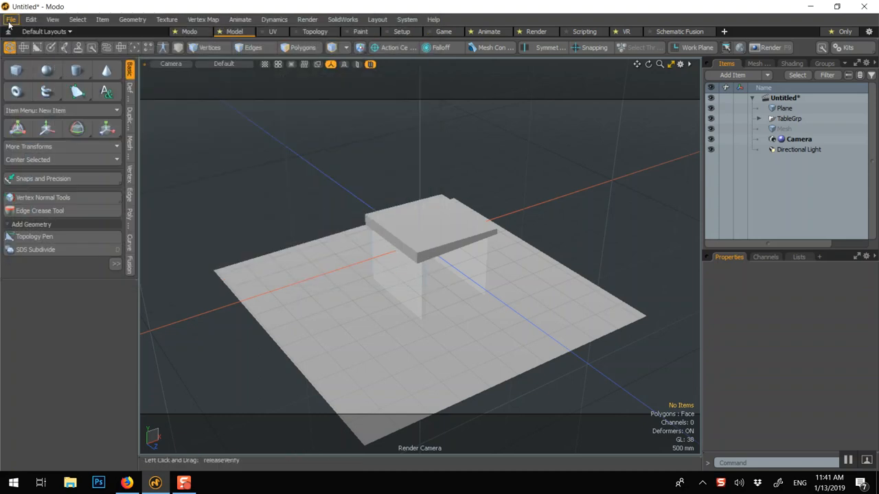
pyautogui.click(11, 19)
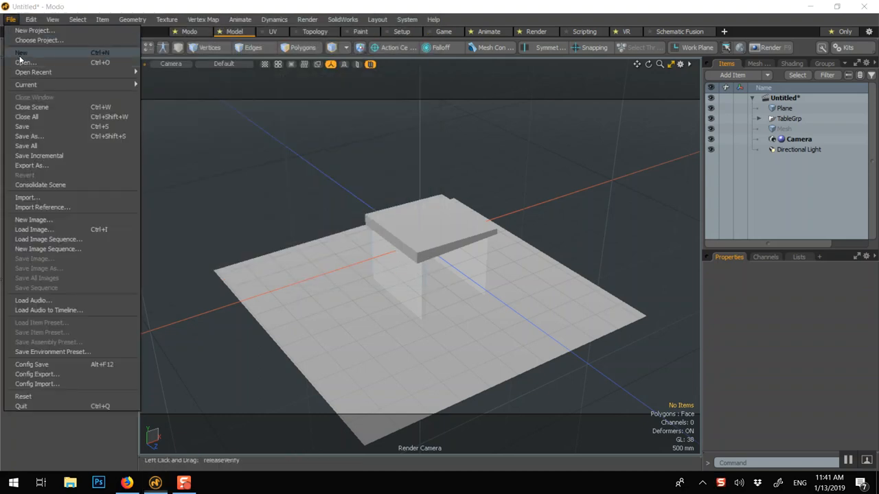
pyautogui.click(20, 52)
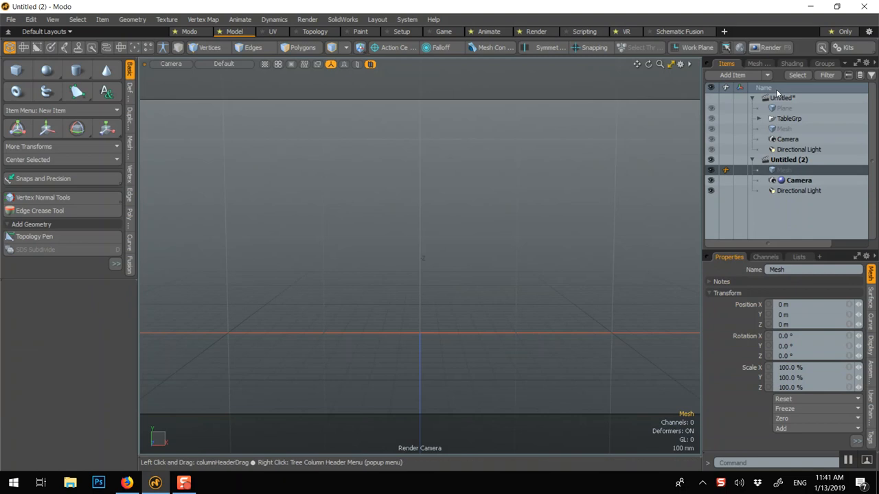
pyautogui.click(783, 97)
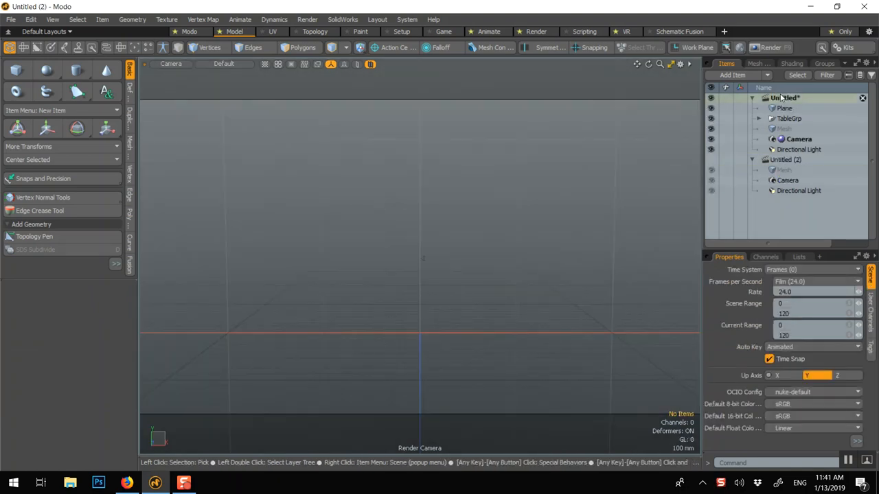
pyautogui.click(785, 109)
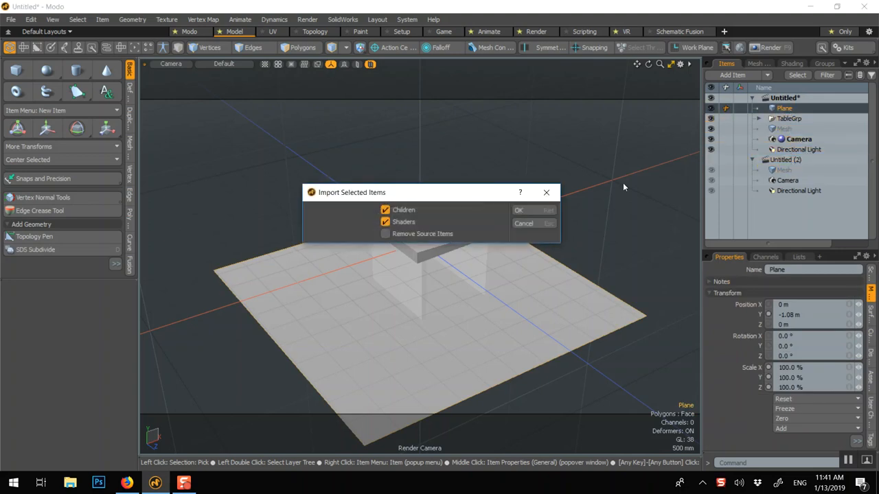
pyautogui.click(519, 210)
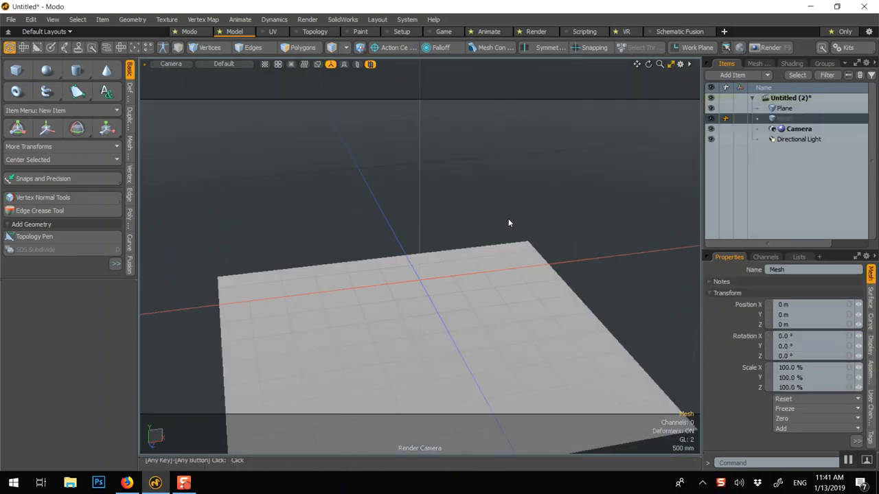
# Discard the table and imported-plane scenes, leaving one empty Untitled scene
pyautogui.click(789, 98)
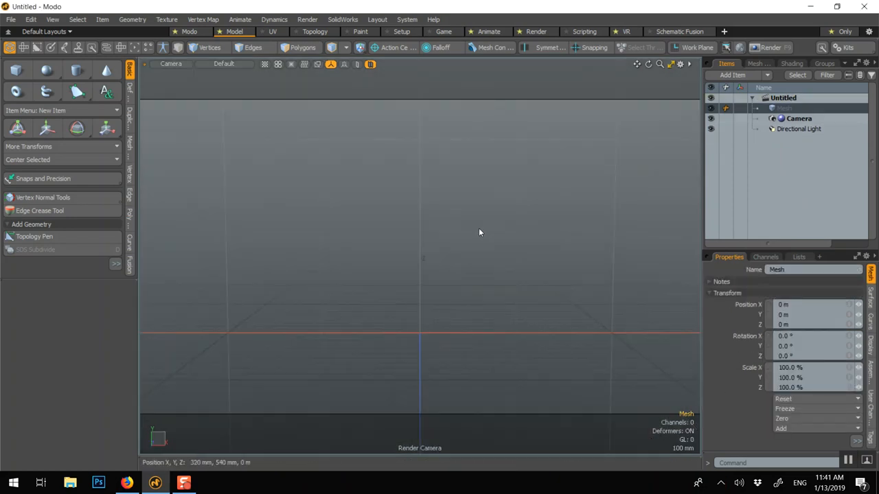
pyautogui.moveTo(431, 220)
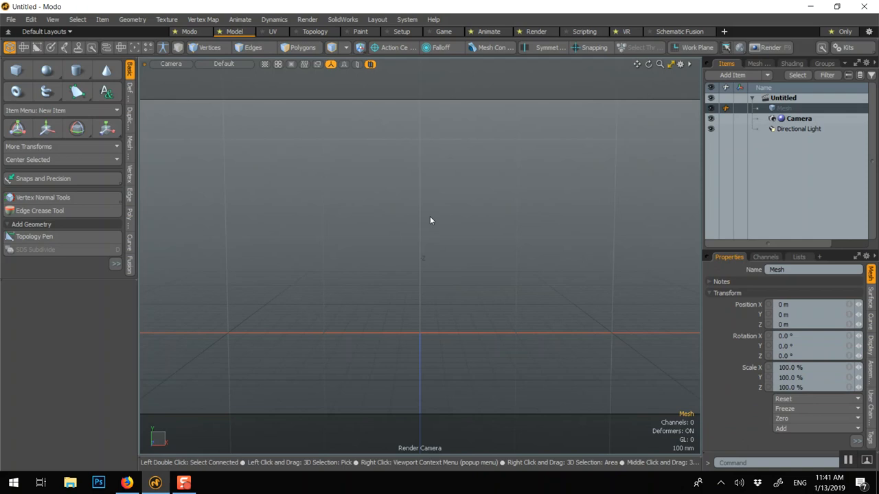
# Add a cube primitive, scale it to 350% along X, and freeze the scale
pyautogui.rightClick(430, 221)
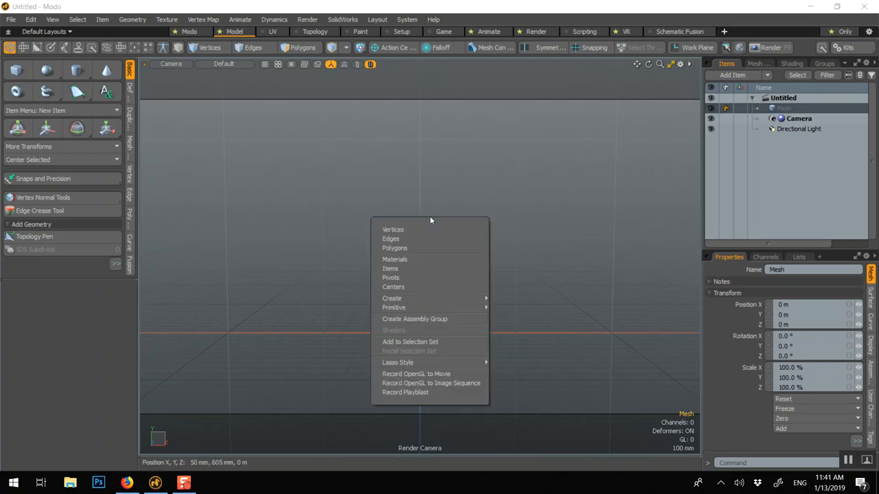
pyautogui.moveTo(393, 307)
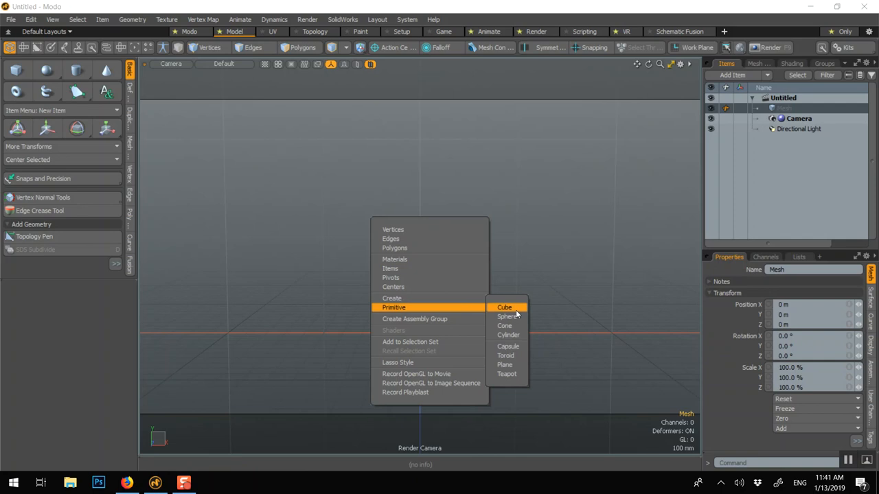
pyautogui.click(505, 307)
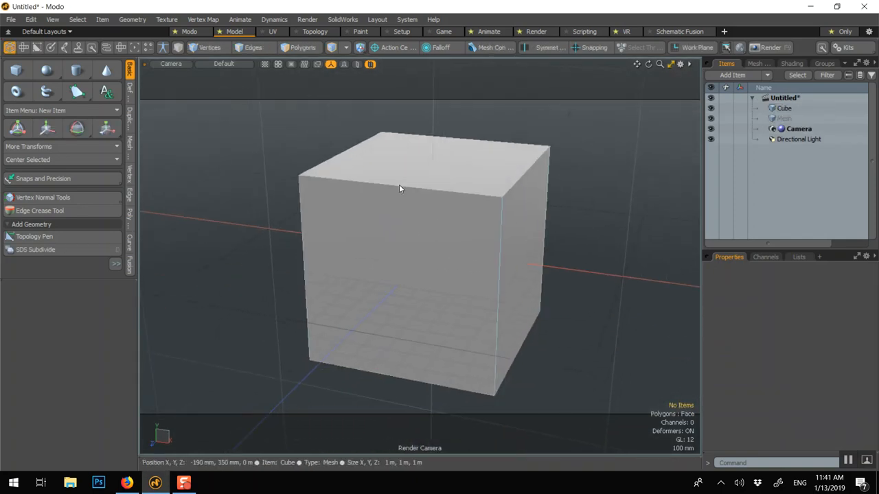
pyautogui.click(106, 128)
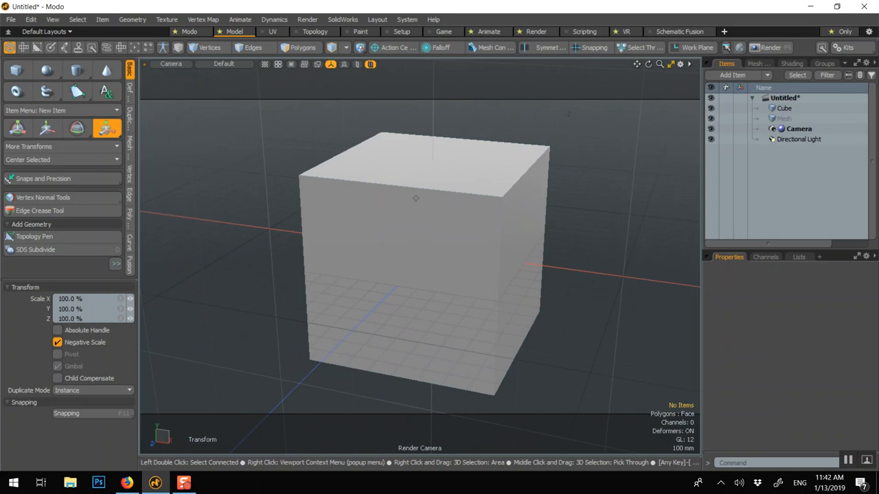
pyautogui.click(416, 199)
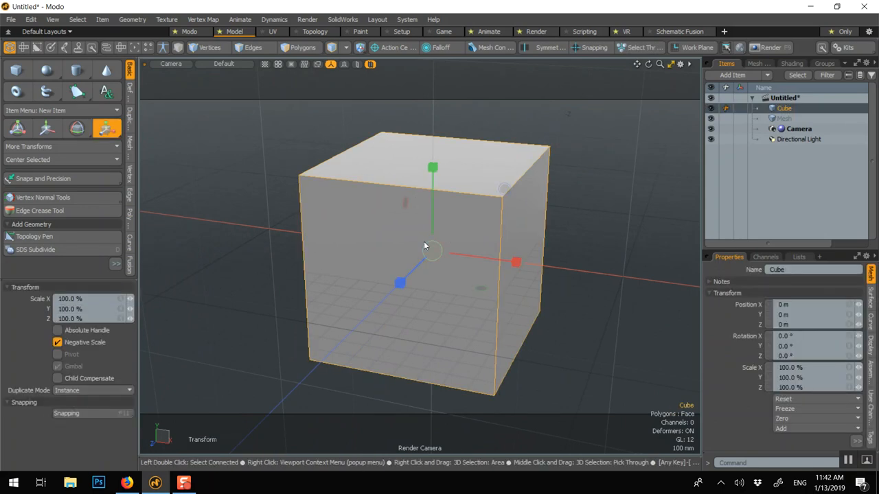
pyautogui.moveTo(516, 263)
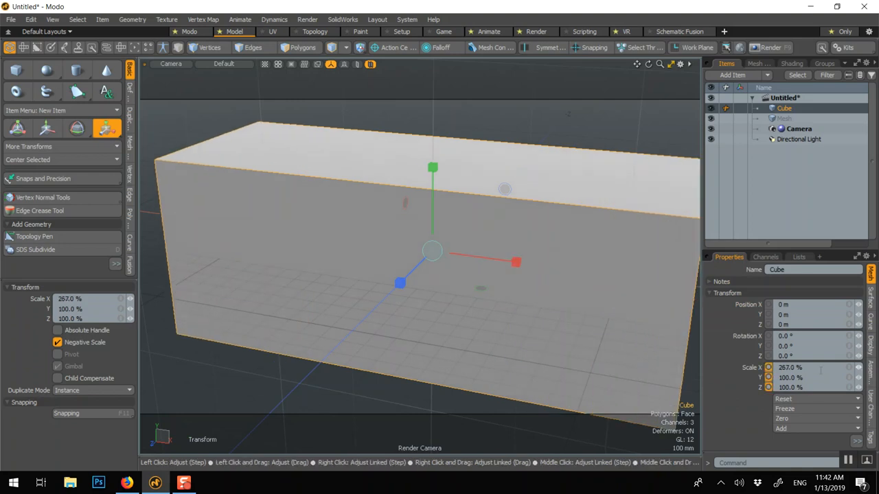
pyautogui.write('350')
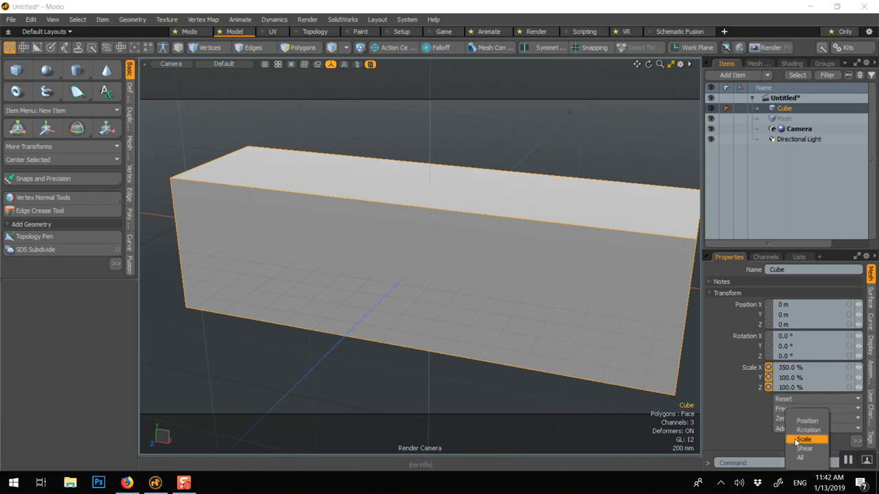
pyautogui.click(804, 439)
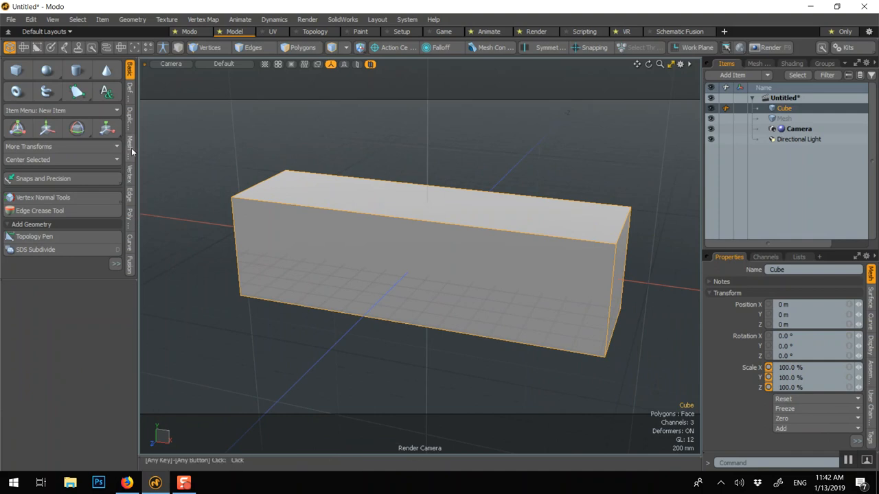
# Add mirrored Both Sides edge loops near the box ends, along its length, and near top and bottom
pyautogui.click(129, 120)
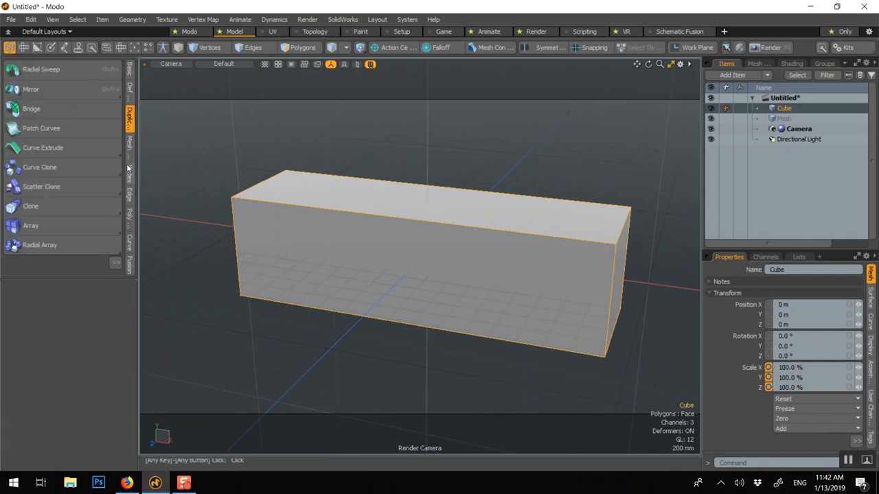
pyautogui.click(130, 193)
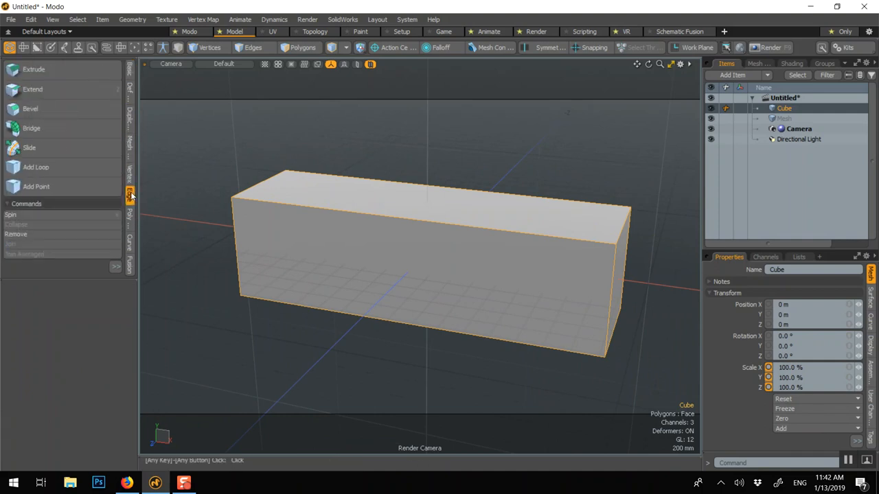
pyautogui.click(36, 166)
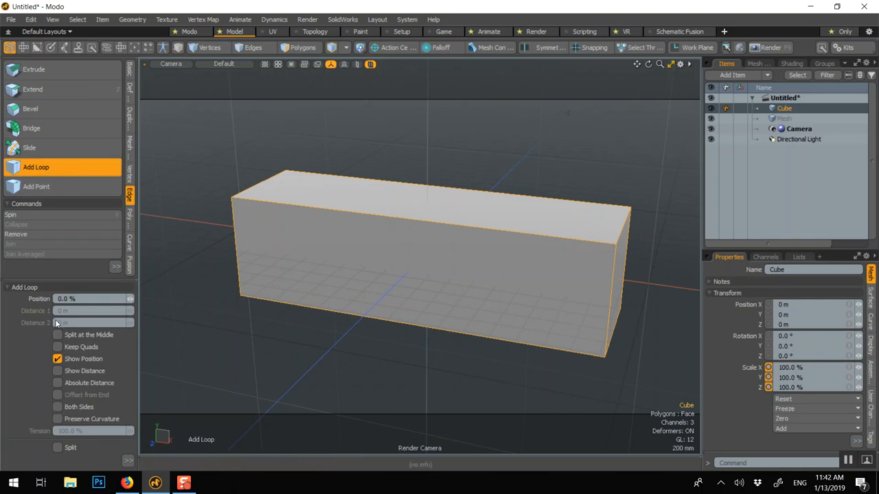
pyautogui.click(57, 406)
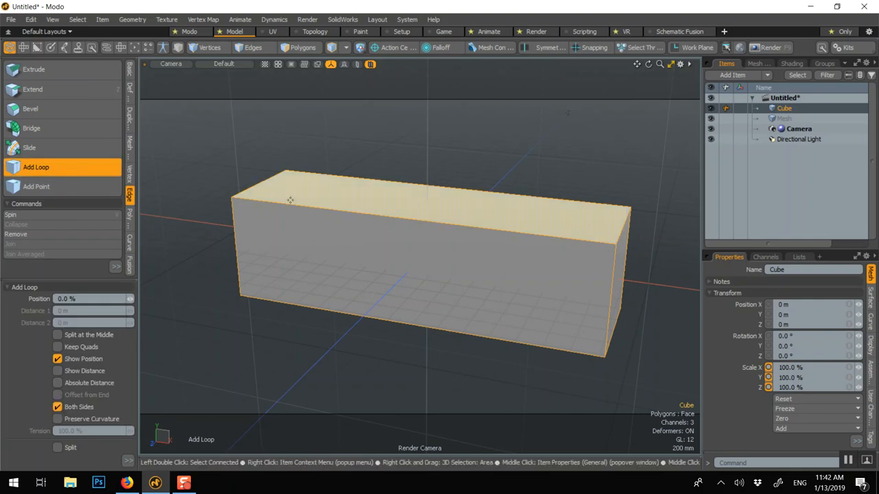
pyautogui.click(288, 201)
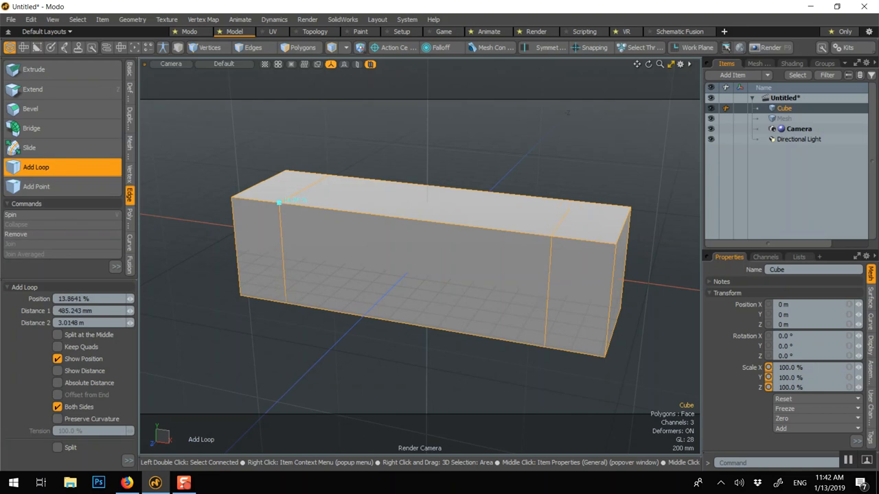
pyautogui.moveTo(285, 203); pyautogui.dragTo(254, 199)
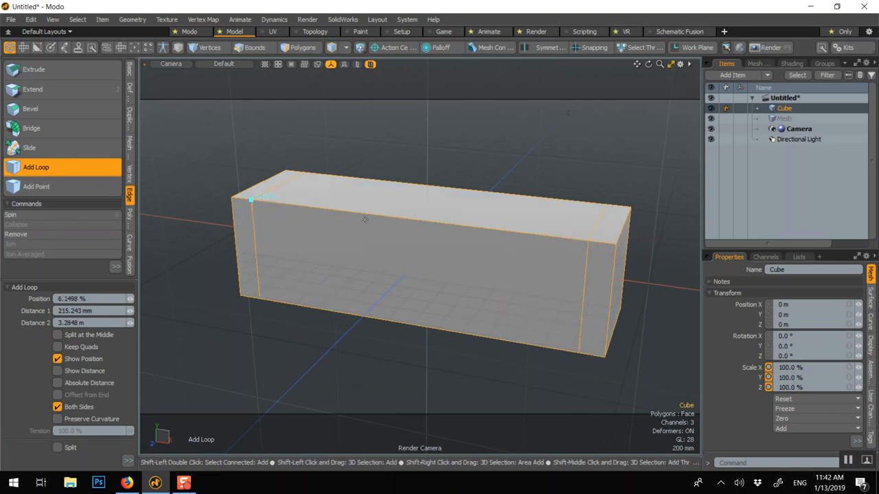
pyautogui.moveTo(261, 199); pyautogui.dragTo(343, 211)
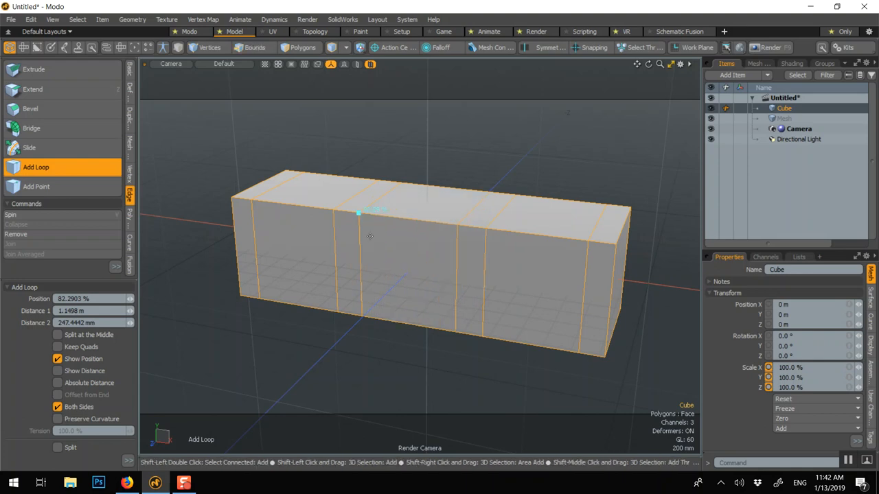
pyautogui.moveTo(371, 212); pyautogui.dragTo(358, 230)
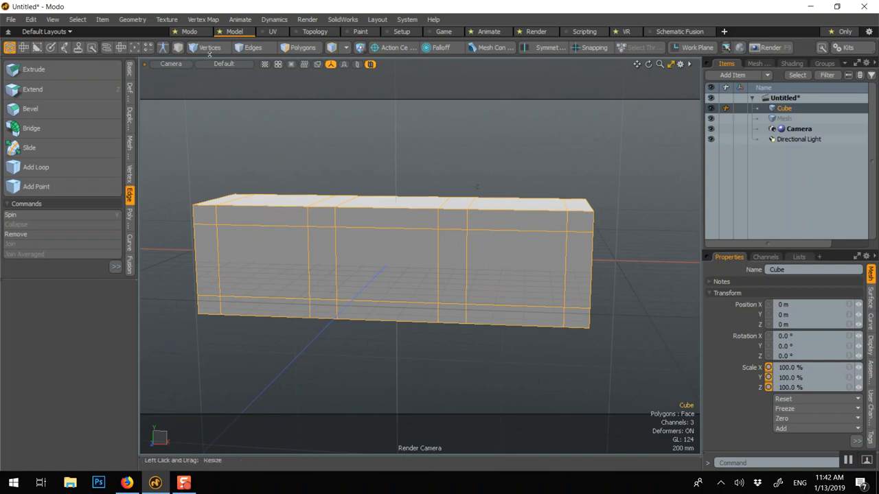
# Scale the outer loop vertices evenly in Vertices mode to set the frame thickness
pyautogui.click(208, 47)
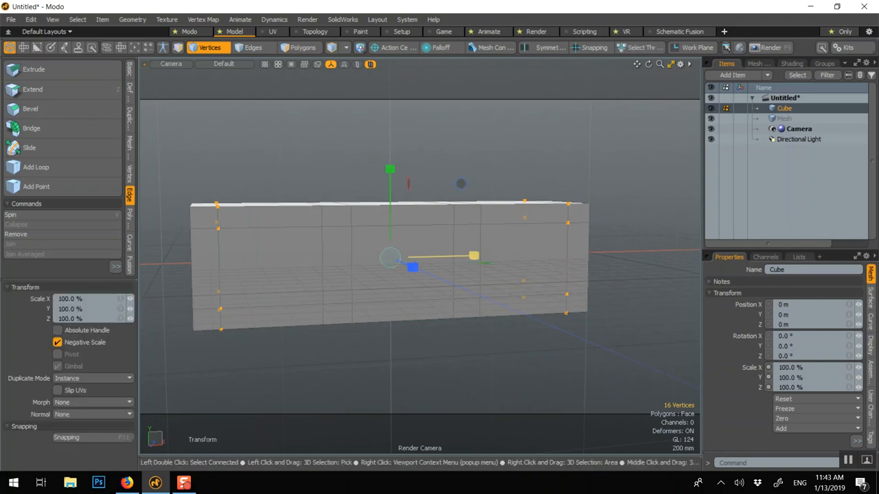
pyautogui.moveTo(474, 256); pyautogui.dragTo(470, 257)
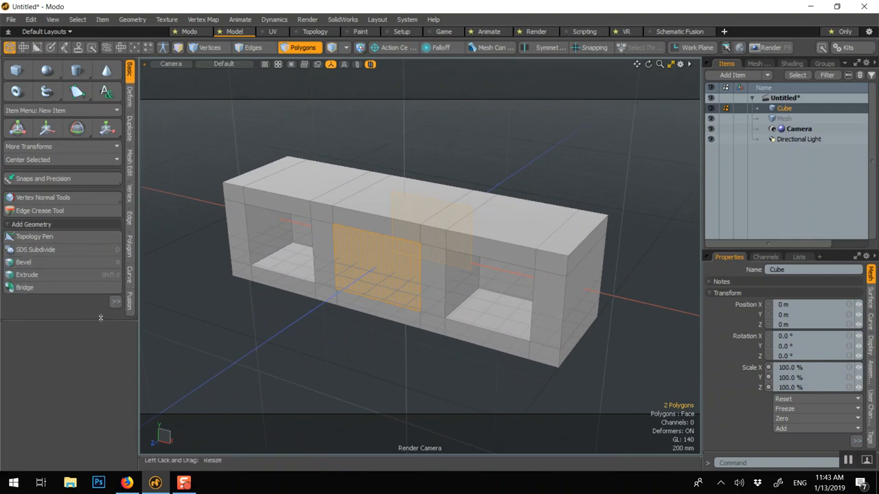
# Bridge the selected front and back faces into openings through the shelf
pyautogui.click(25, 287)
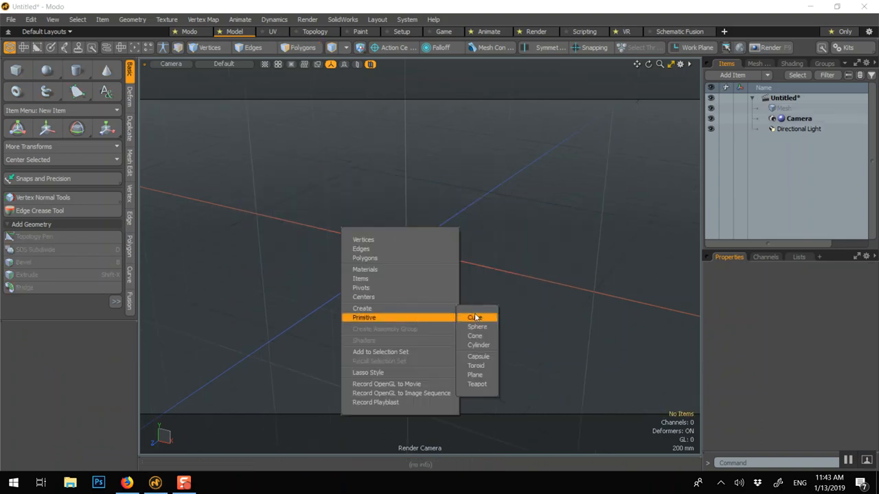
# Add a cube, scale it to 157% X/Z and 11% Y, and freeze it
pyautogui.click(476, 317)
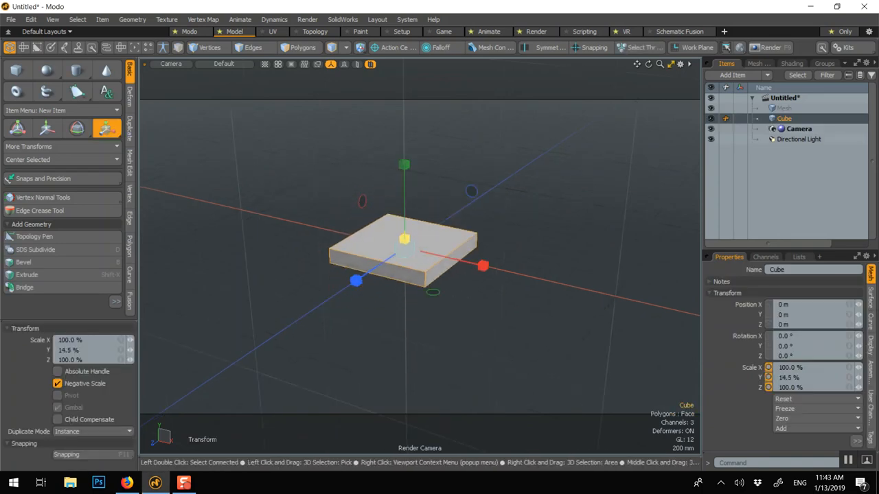
pyautogui.moveTo(404, 239); pyautogui.dragTo(404, 247)
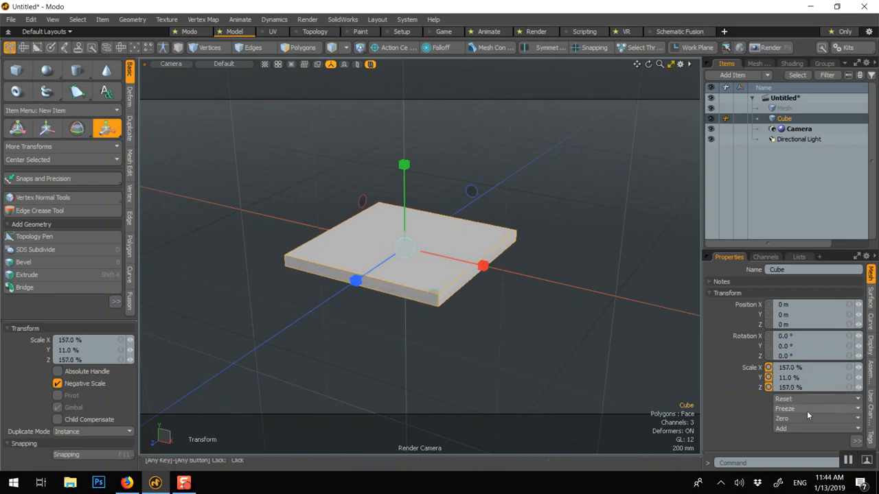
pyautogui.click(783, 399)
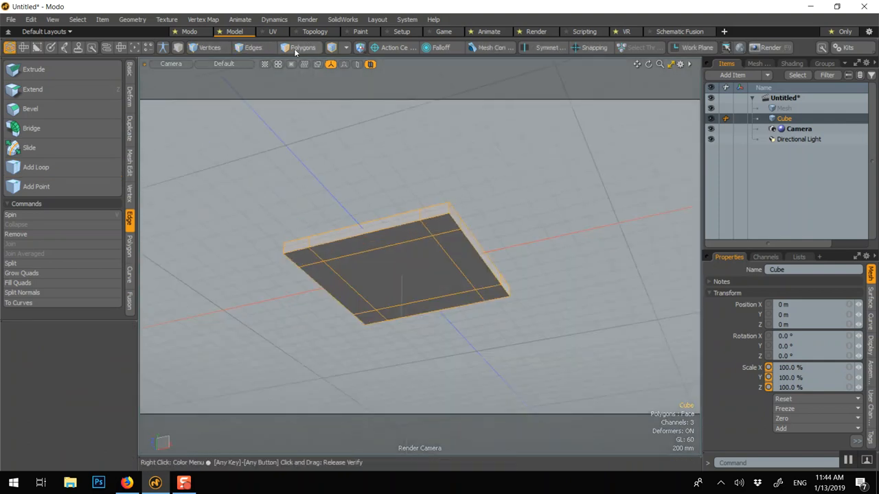
# Switch to Polygons mode to select the slab's four underside corner faces
pyautogui.click(301, 48)
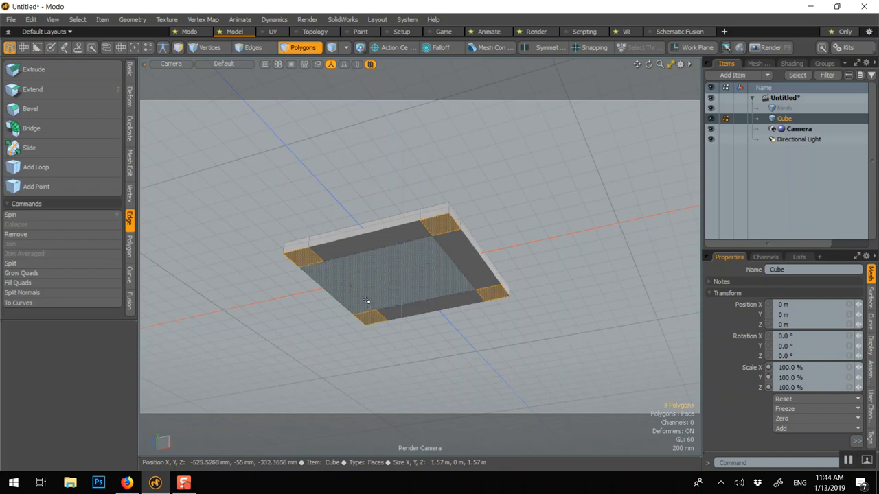
# Extrude the four corner faces down into legs, then select faces along the tabletop edge
pyautogui.click(30, 109)
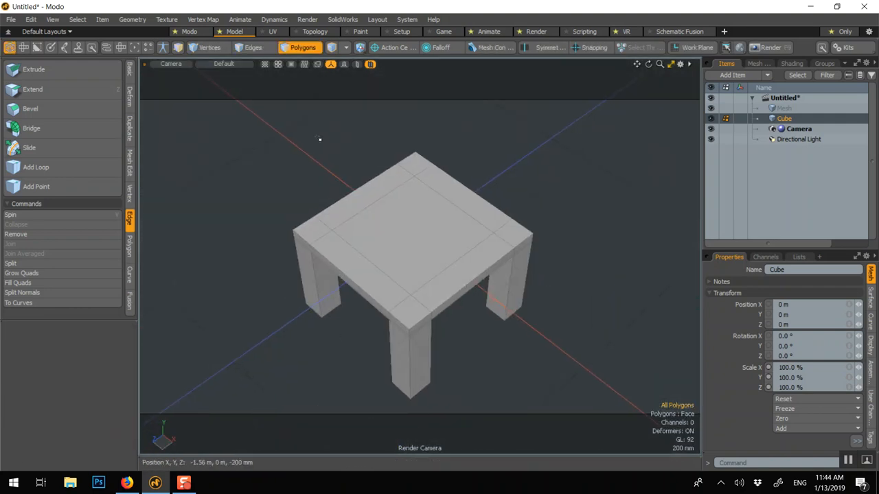
pyautogui.click(399, 305)
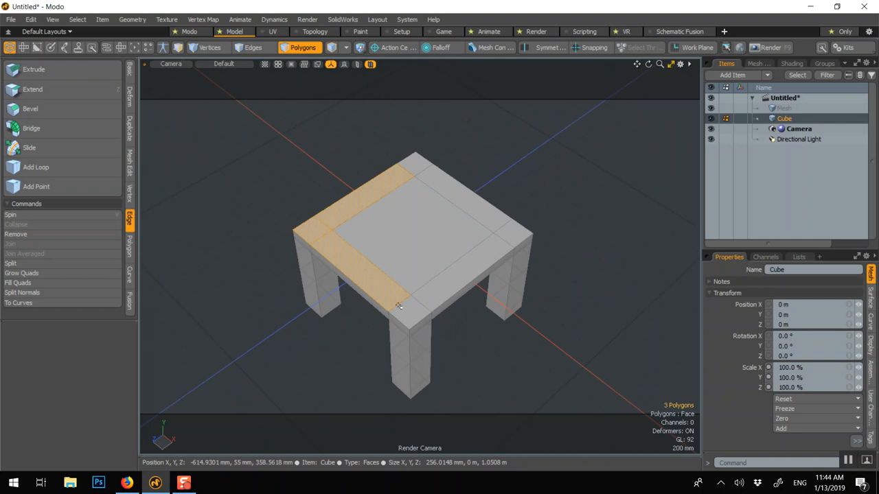